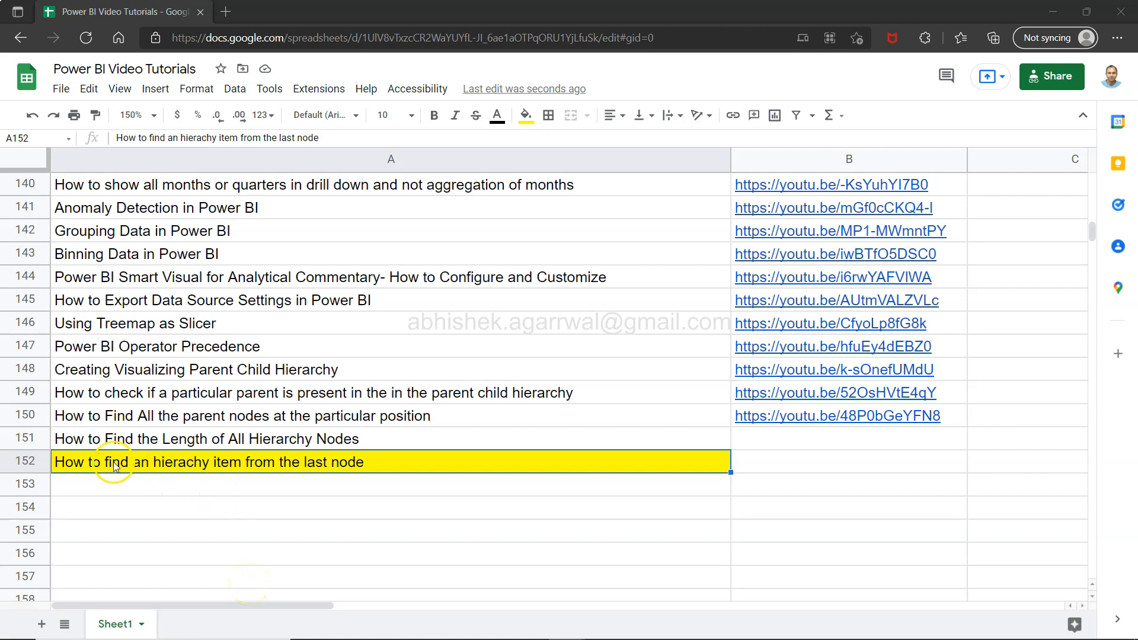
{"action": "mouse_move", "coordinate": [180, 475]}
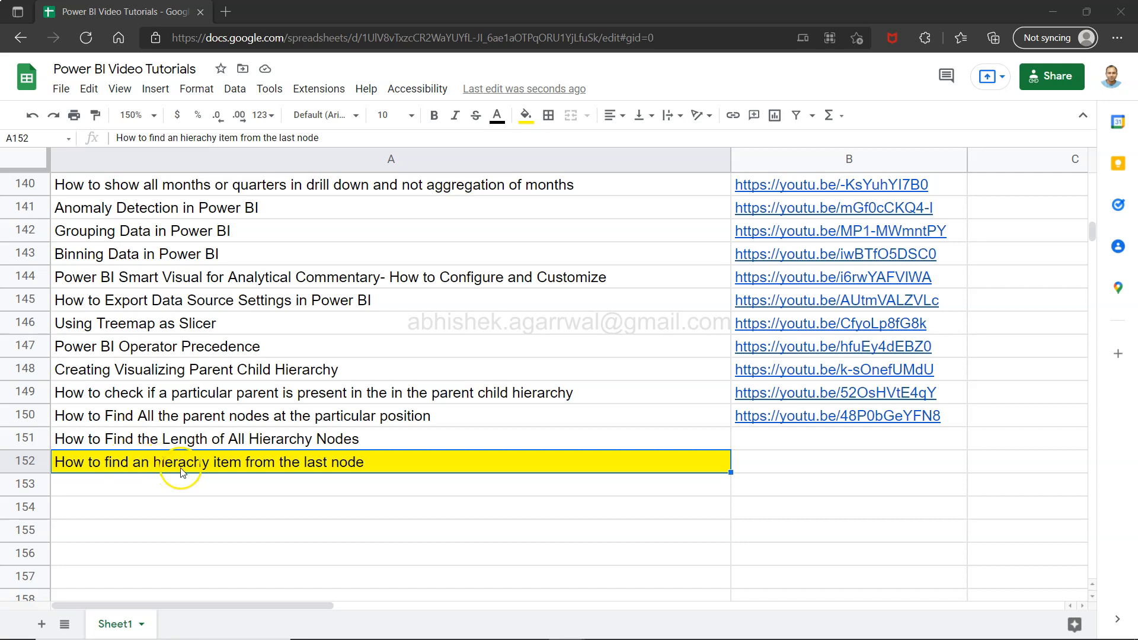
{"action": "mouse_move", "coordinate": [231, 471]}
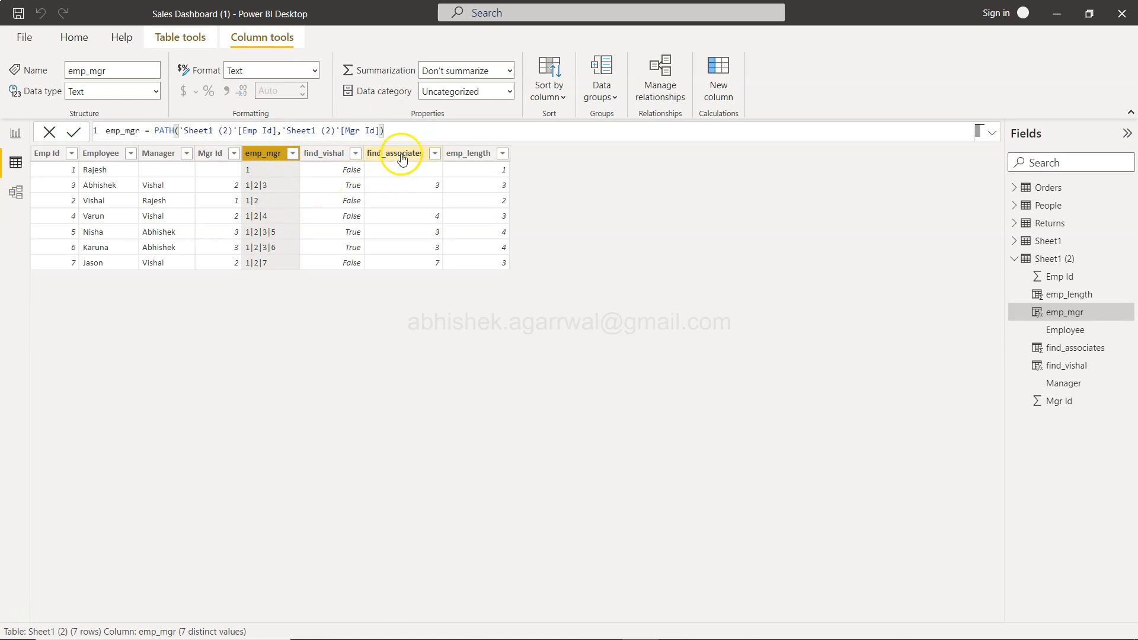
Select the find_associates column to show its PATHITEM formula in the formula bar.
{"action": "left_click", "coordinate": [393, 153]}
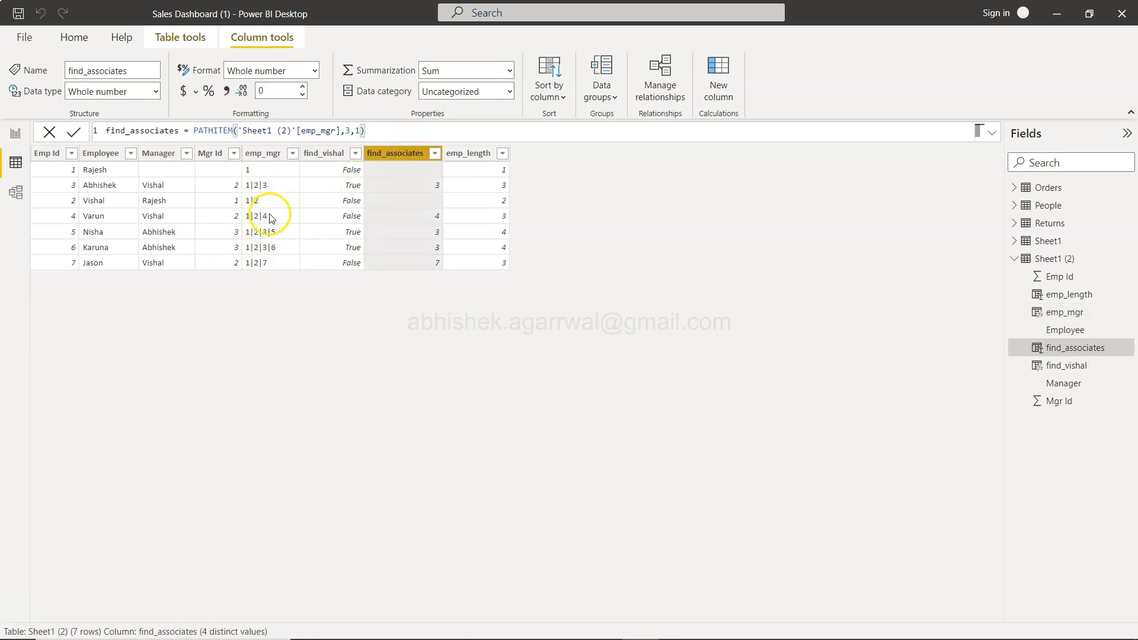
{"action": "mouse_move", "coordinate": [264, 216]}
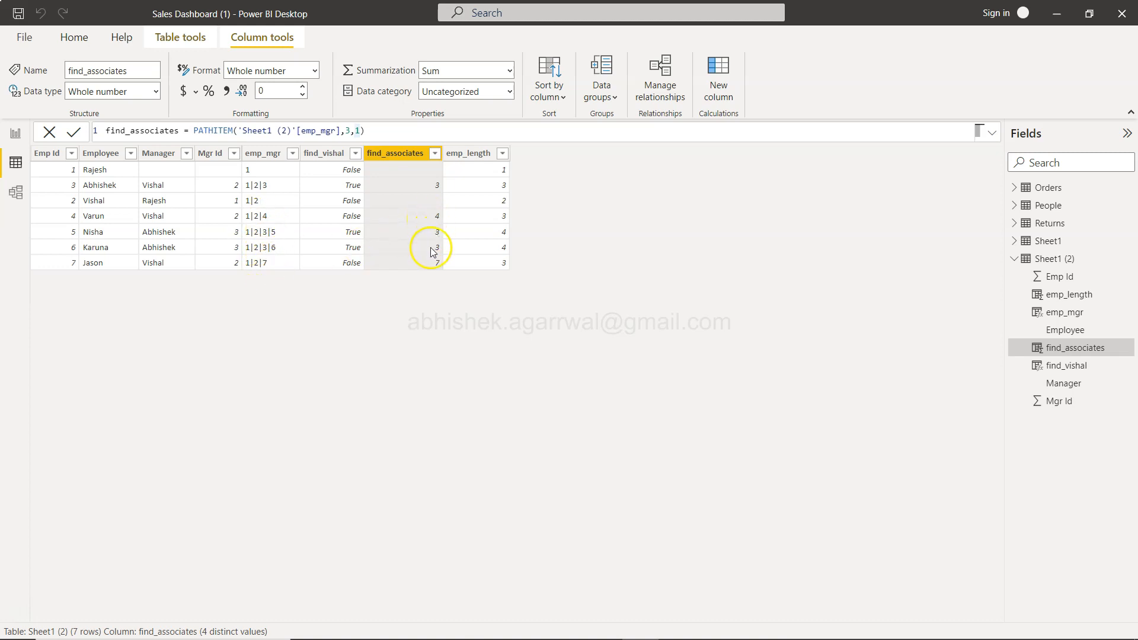
{"action": "mouse_move", "coordinate": [255, 247]}
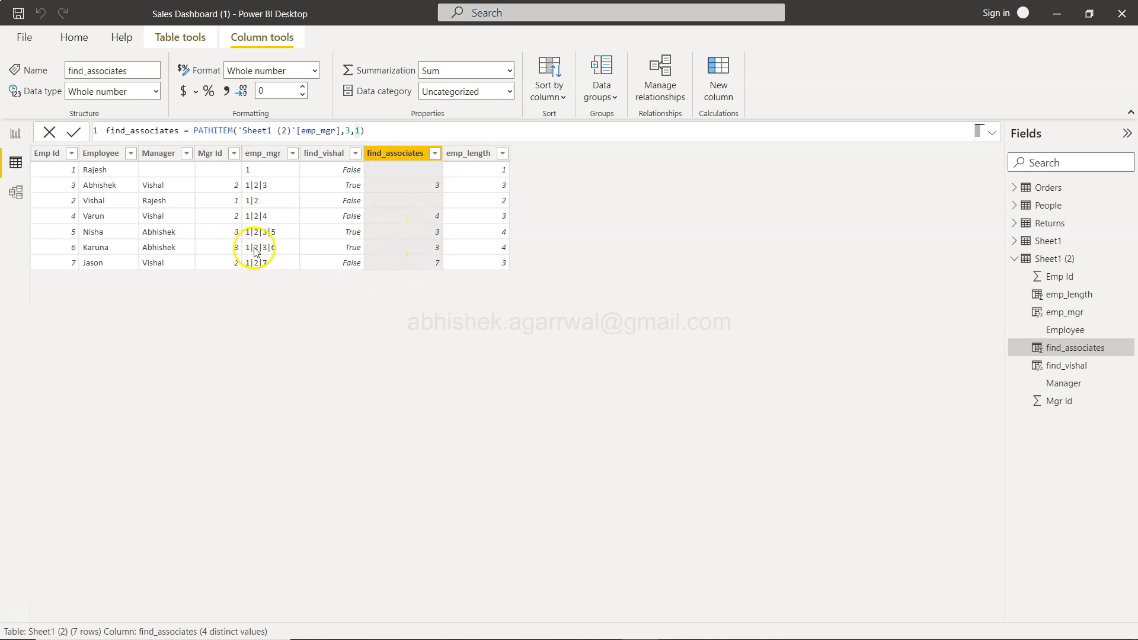
{"action": "mouse_move", "coordinate": [287, 259]}
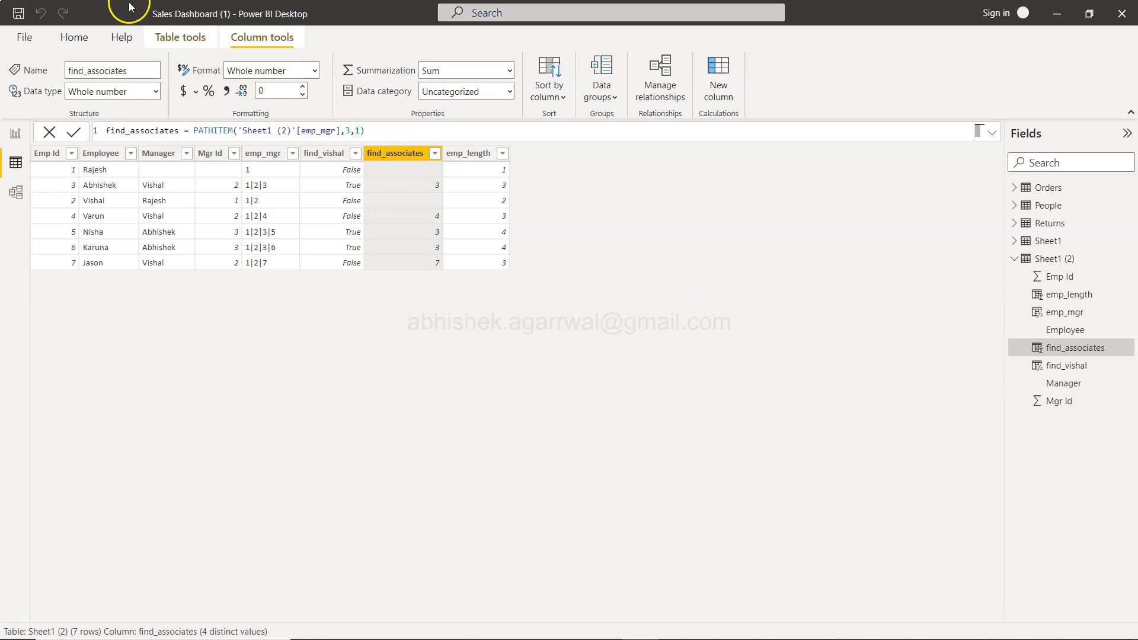
From Home, select the emp_mgr column and add a new calculated column, triggering a duplicate-name warning.
{"action": "left_click", "coordinate": [73, 36]}
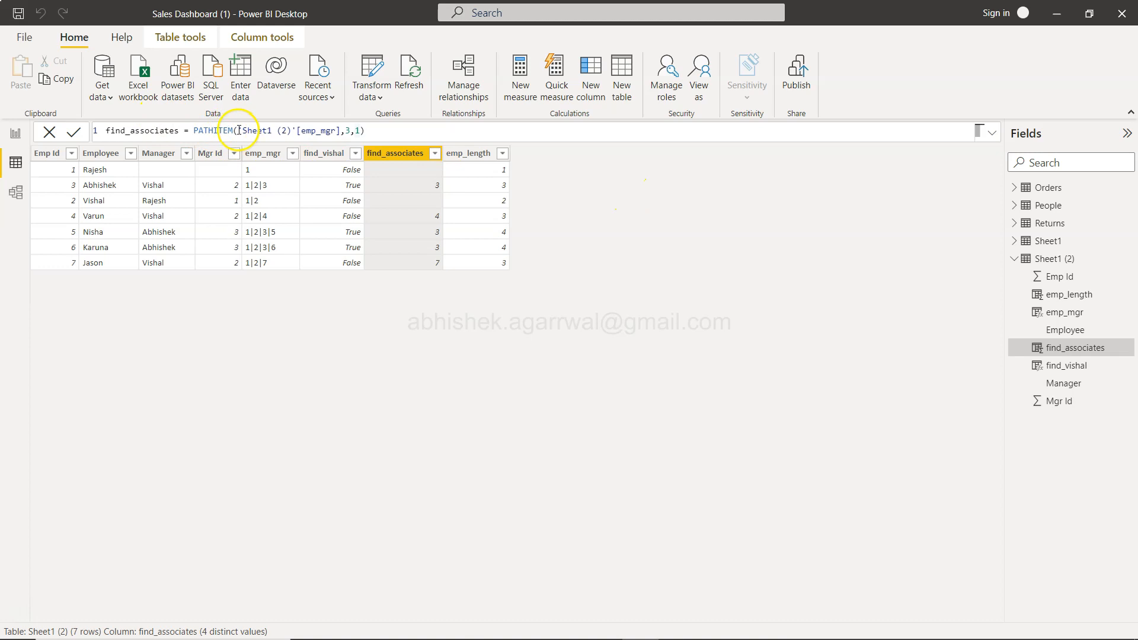
{"action": "left_click", "coordinate": [265, 153]}
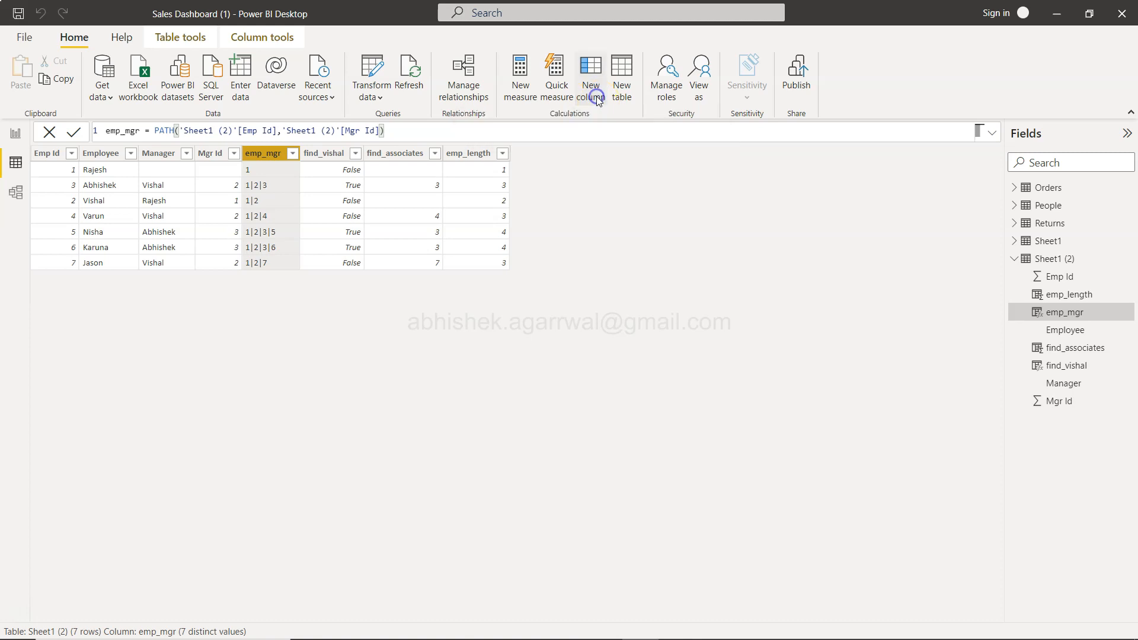
{"action": "left_click", "coordinate": [590, 66]}
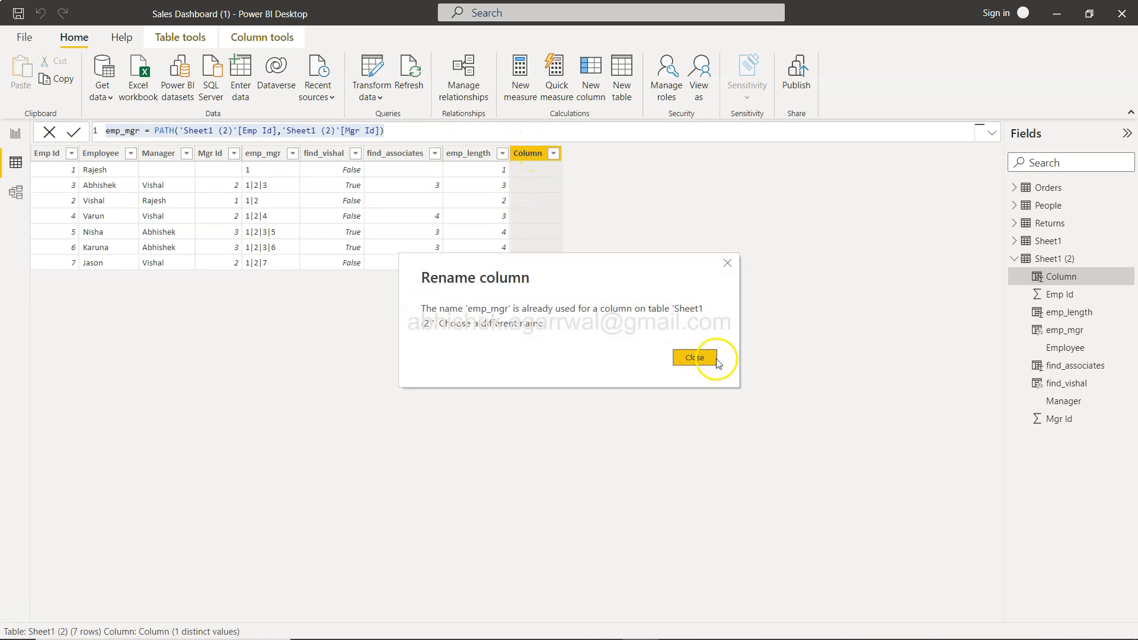
Close the warning and start the formula as 'emp_item_from_back ='.
{"action": "left_click", "coordinate": [695, 358]}
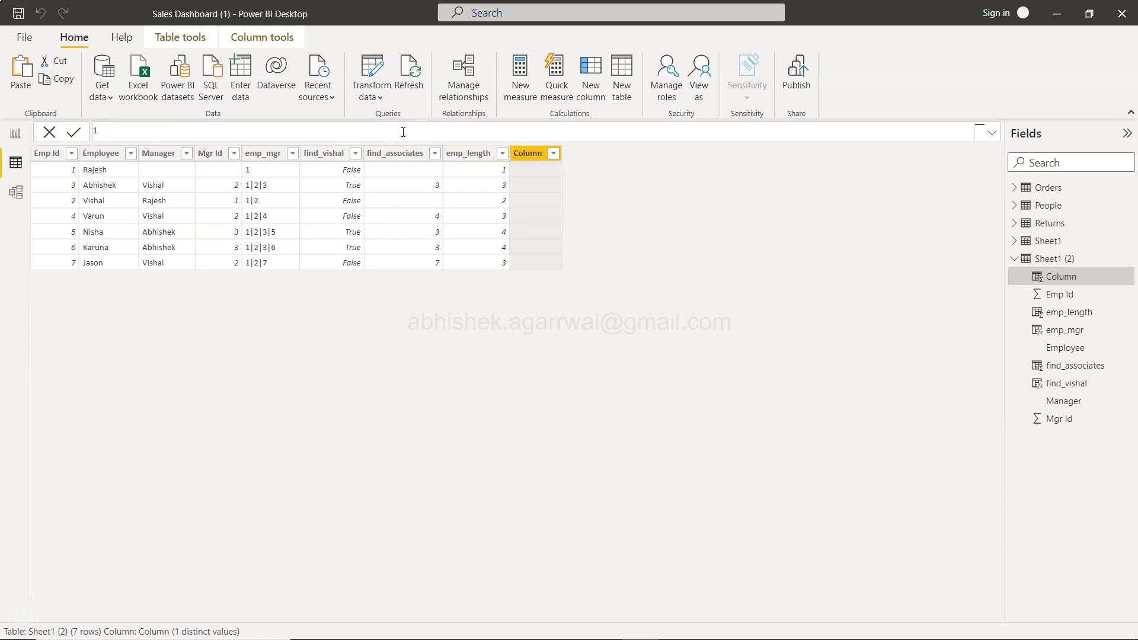
{"action": "type", "text": "emp_item_from_"}
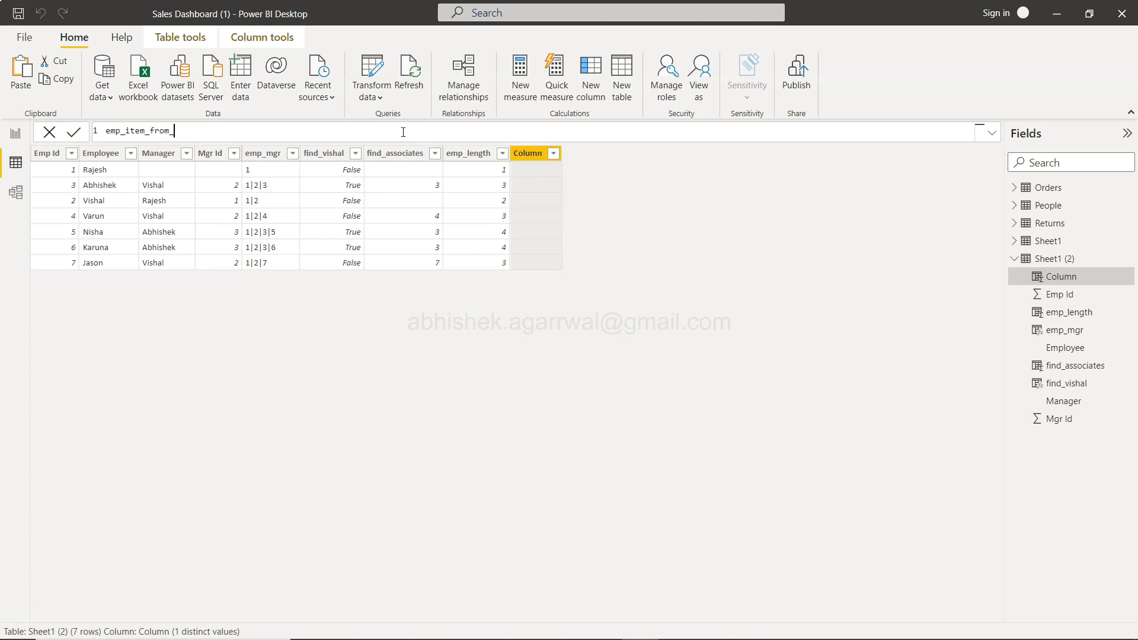
{"action": "type", "text": "back ="}
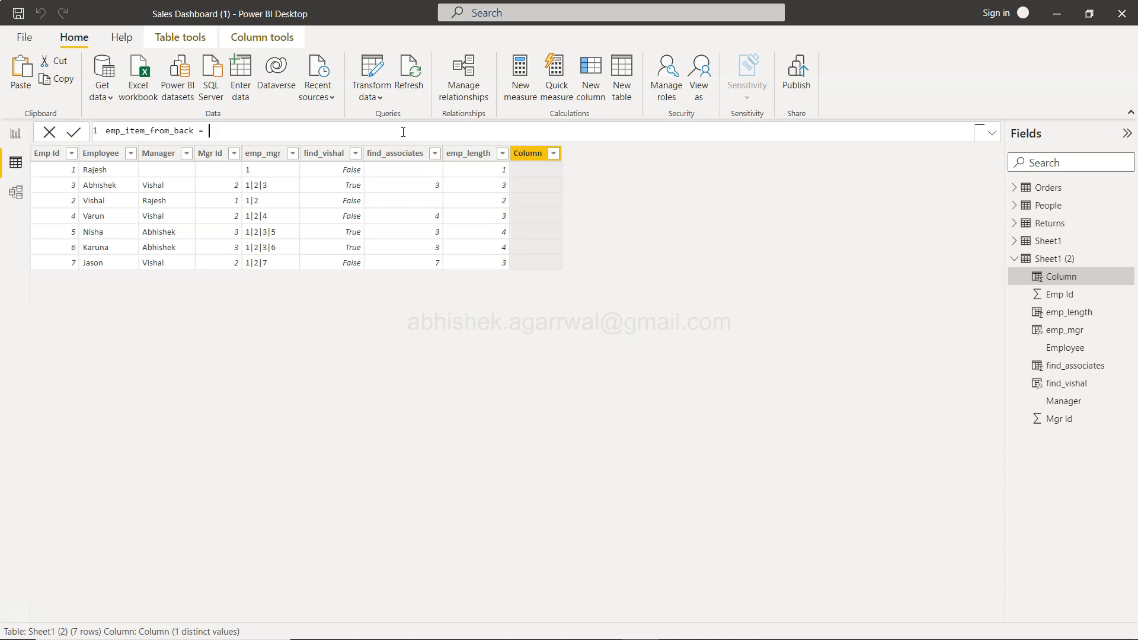
Complete the formula as PATHITEMREVERSE('Sheet1 (2)'[emp_mgr], 3).
{"action": "type", "text": "pathitem"}
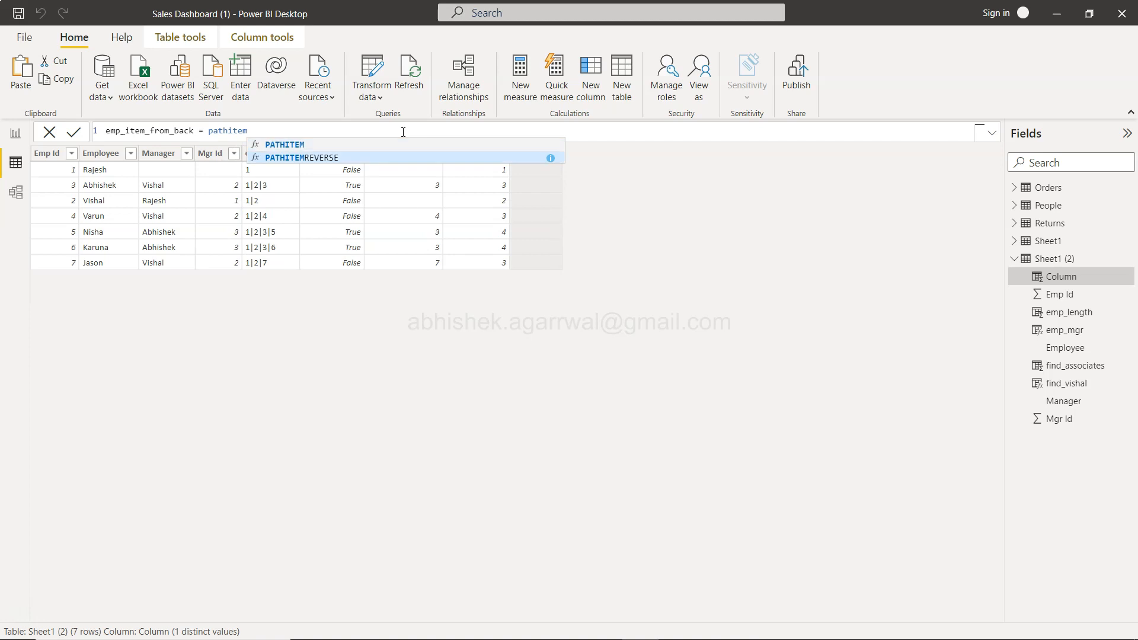
{"action": "left_click", "coordinate": [301, 156]}
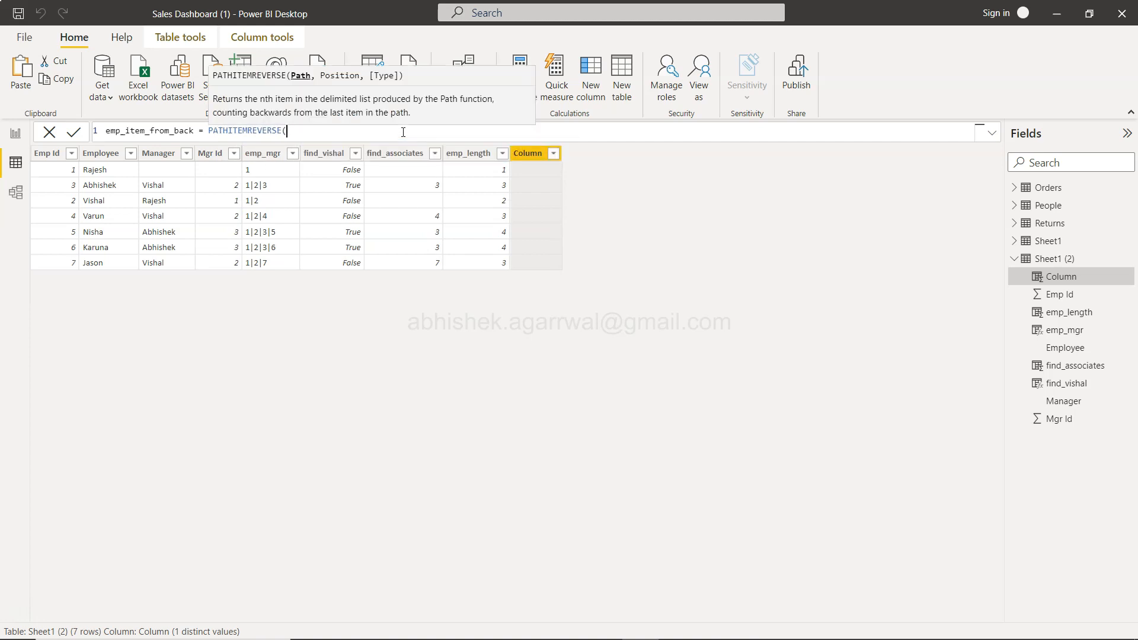
{"action": "type", "text": "emp"}
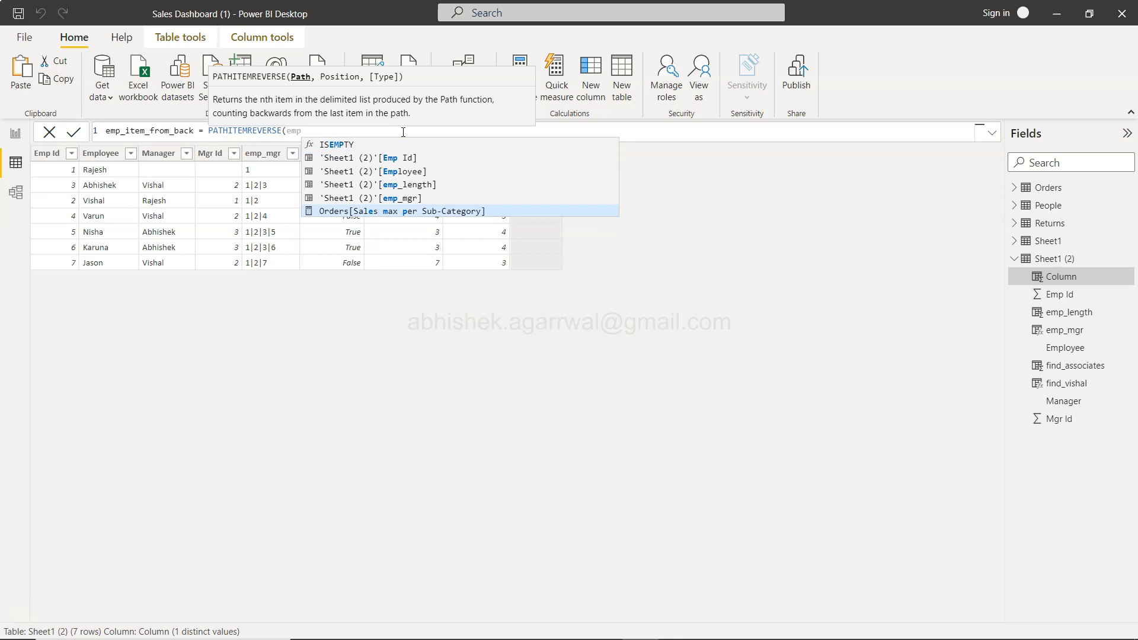
{"action": "left_click", "coordinate": [377, 198]}
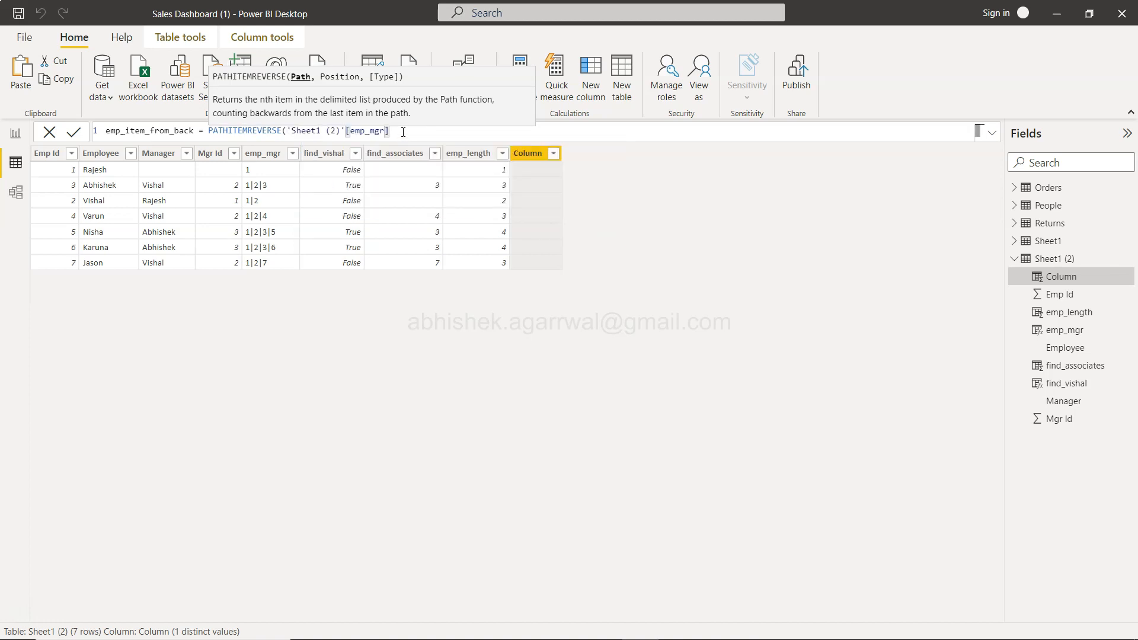
{"action": "type", "text": ","}
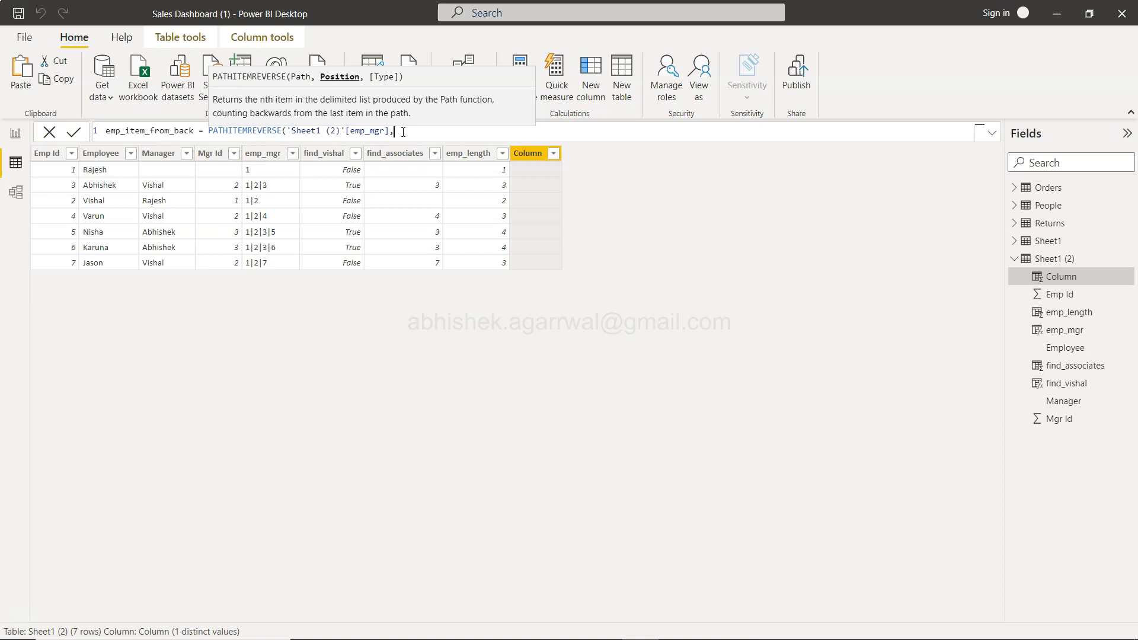
{"action": "type", "text": "3,1)"}
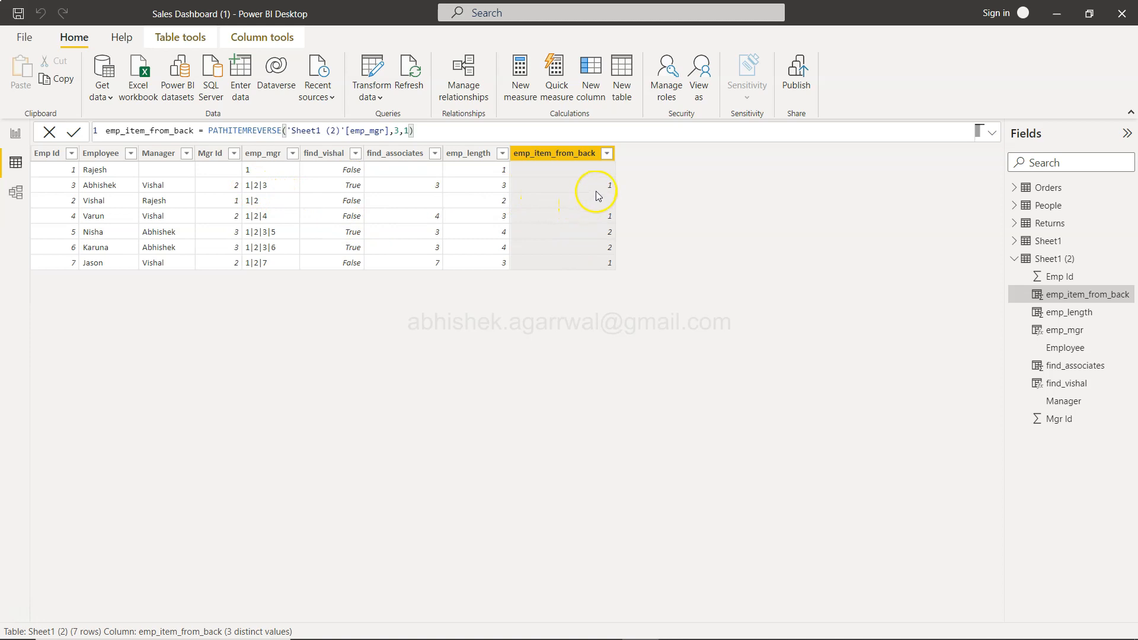
{"action": "mouse_move", "coordinate": [305, 247]}
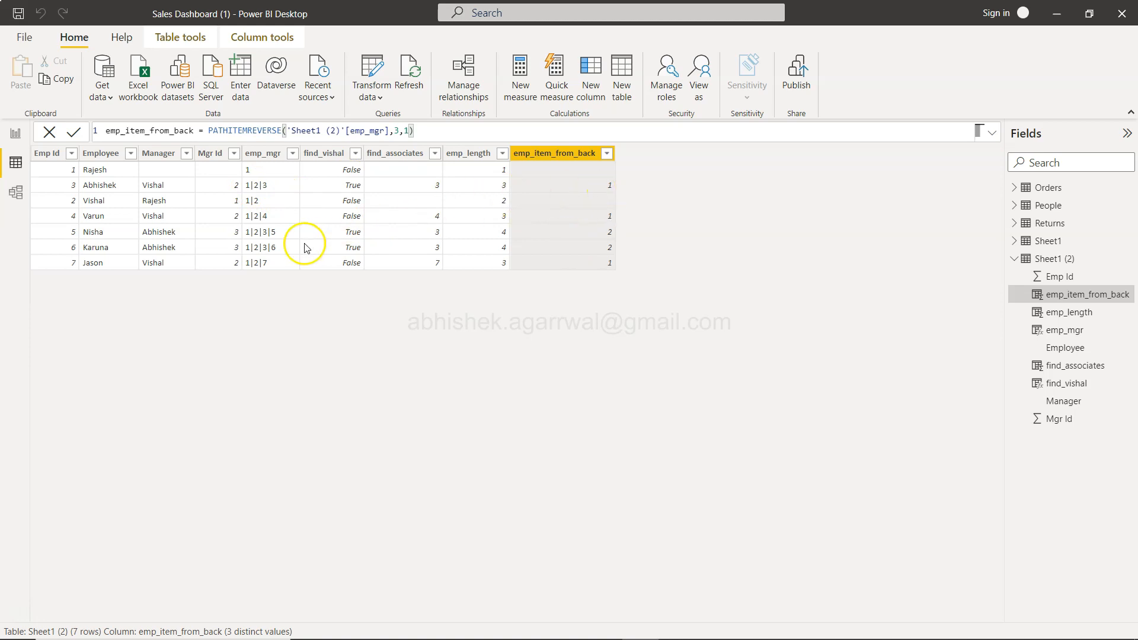
{"action": "mouse_move", "coordinate": [611, 239]}
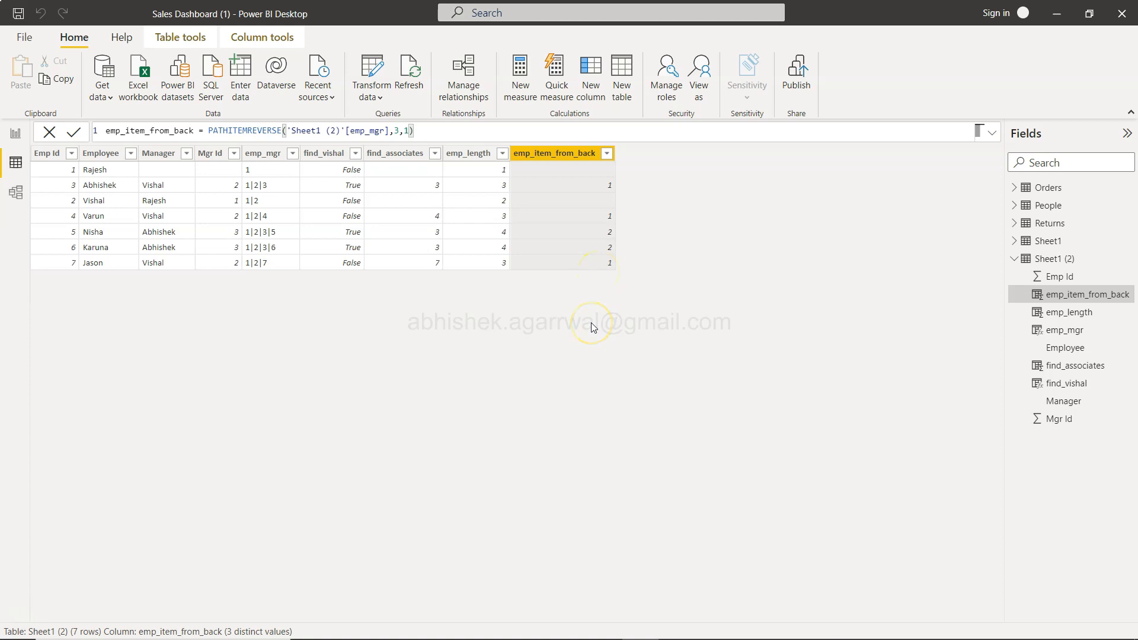
{"action": "mouse_move", "coordinate": [384, 194]}
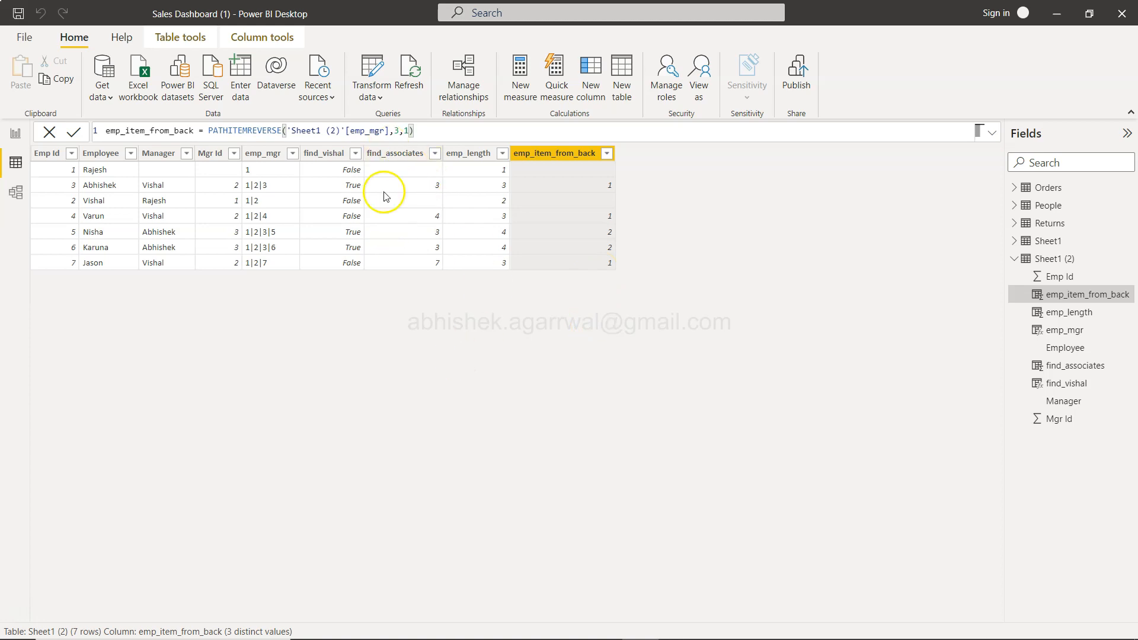
{"action": "mouse_move", "coordinate": [508, 133]}
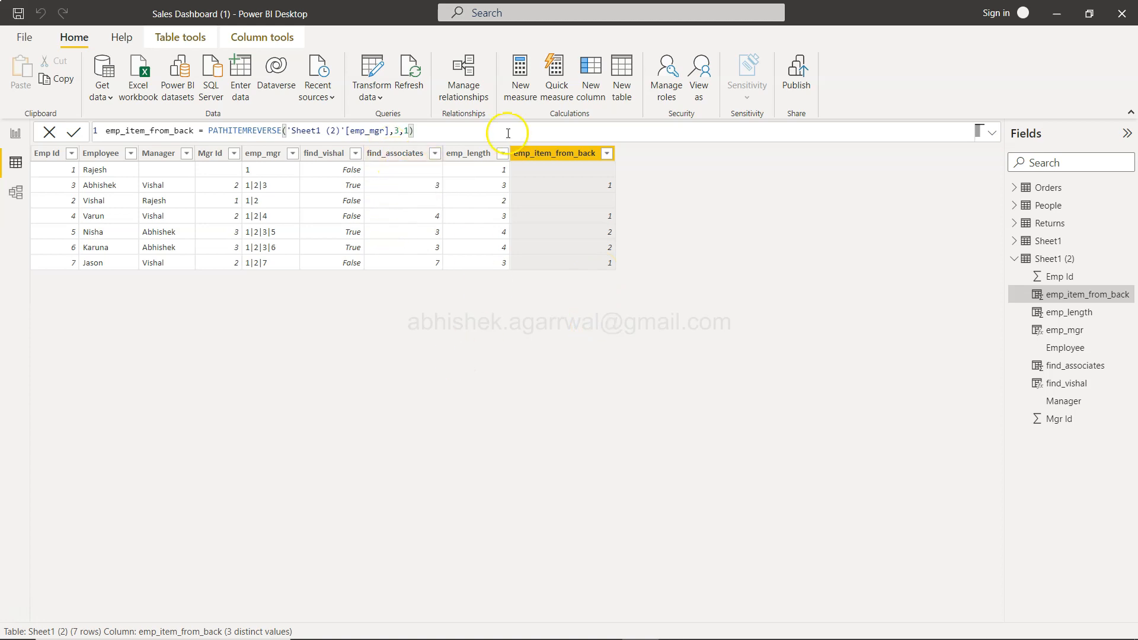
{"action": "mouse_move", "coordinate": [273, 131]}
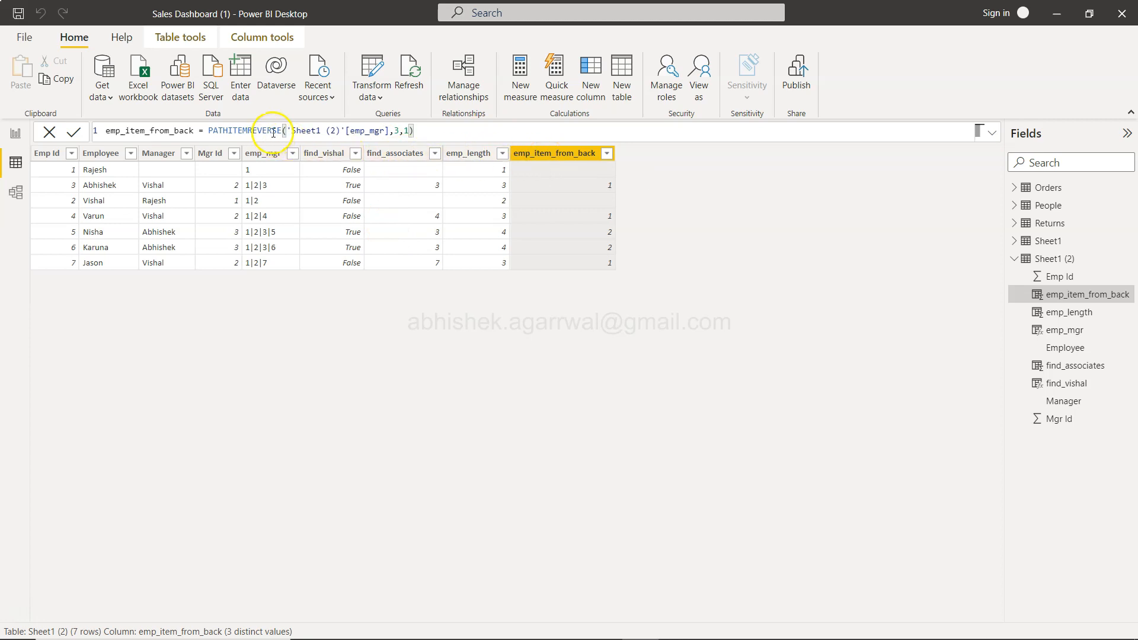
{"action": "mouse_move", "coordinate": [567, 291]}
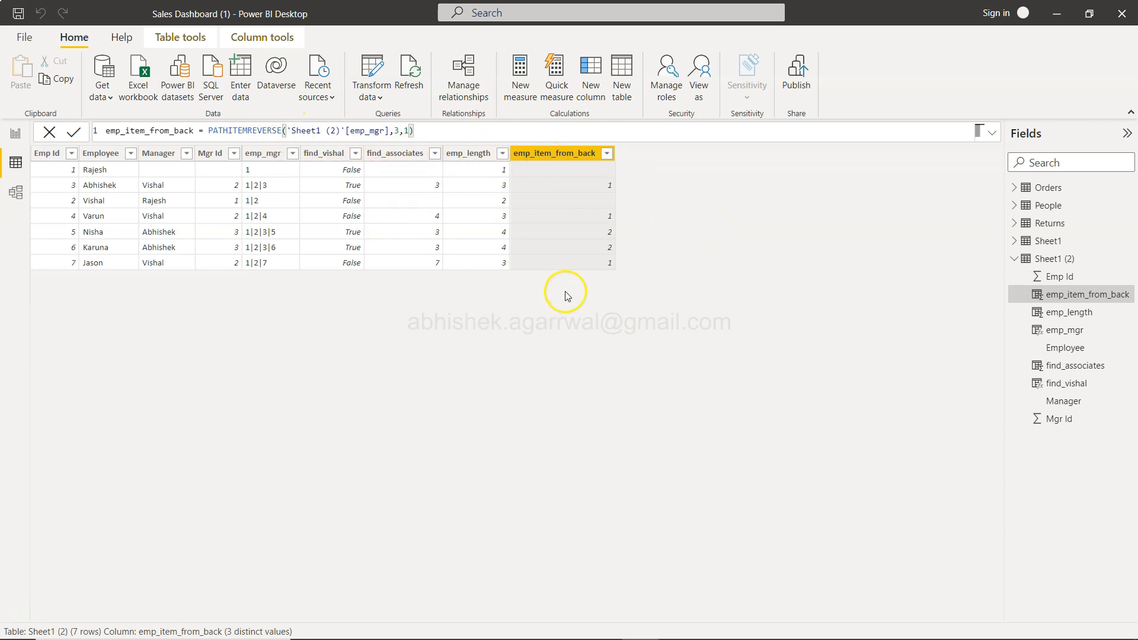